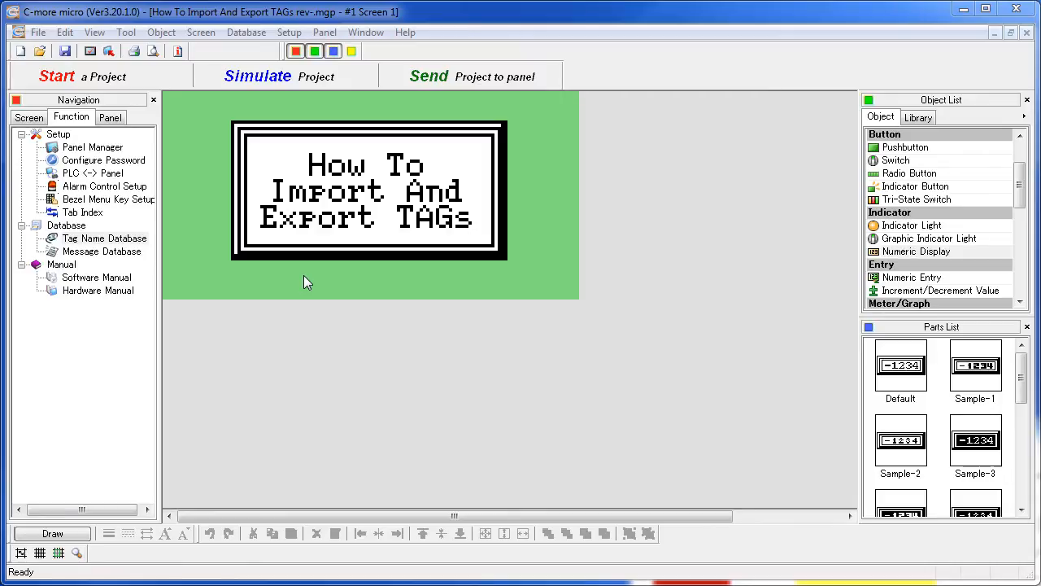
mouse_move(614, 366)
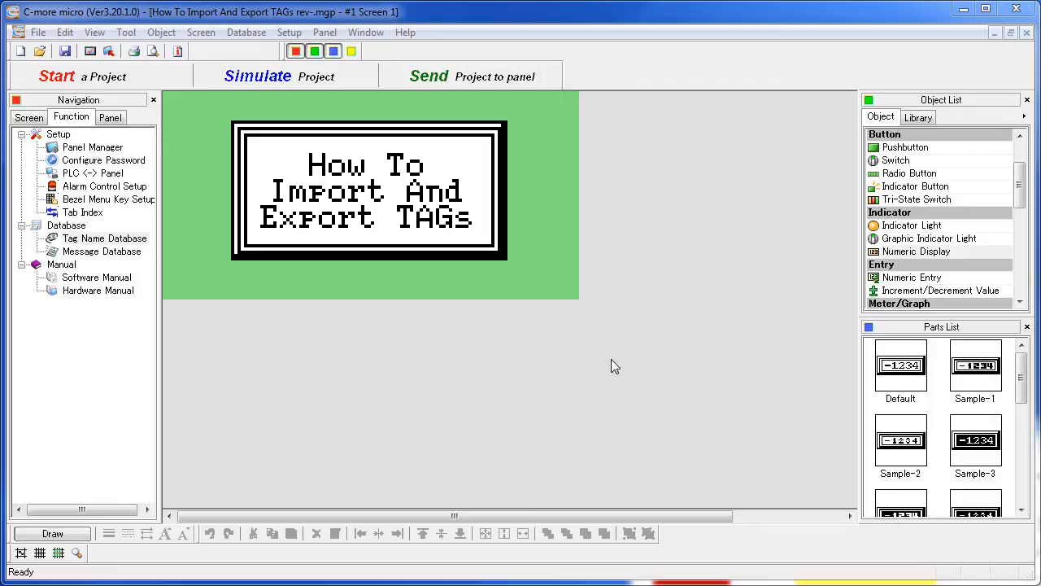
Step: Open the Tag Name Database listing PRESSURE, TEMPERATURE and OVEN1–OVEN3
click(105, 237)
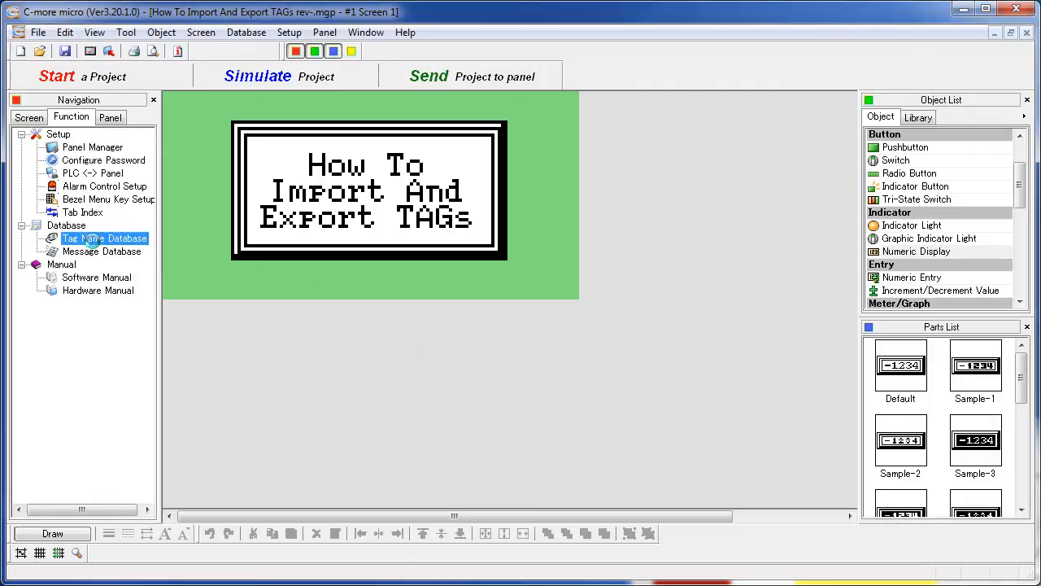
double_click(105, 237)
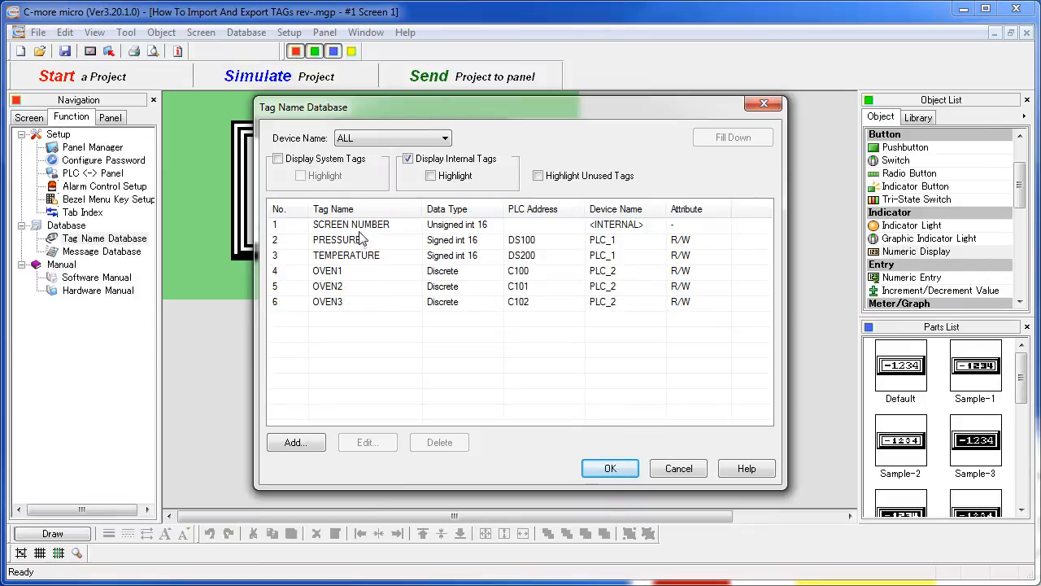
mouse_move(328, 293)
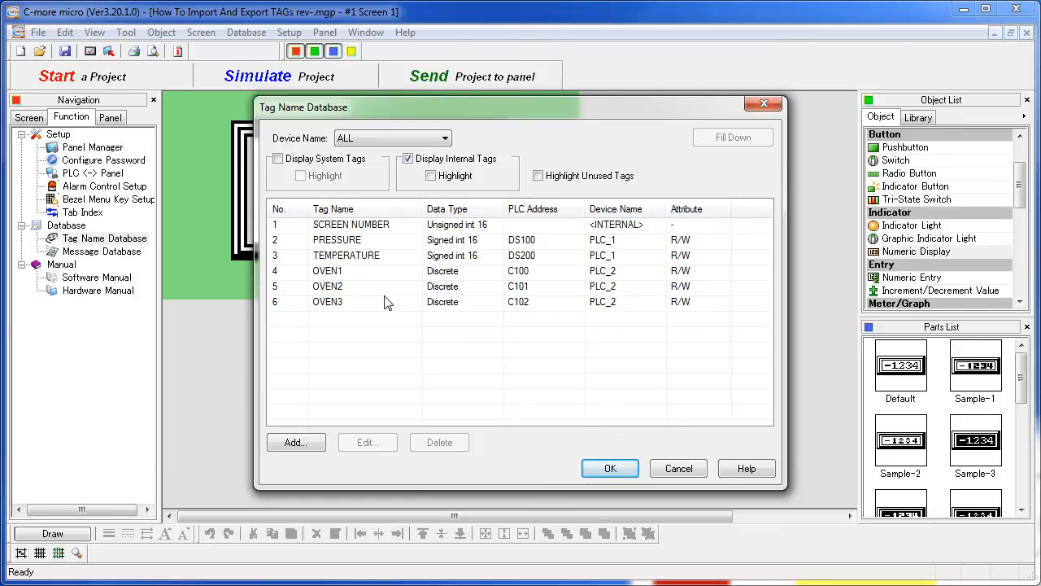
mouse_move(336, 286)
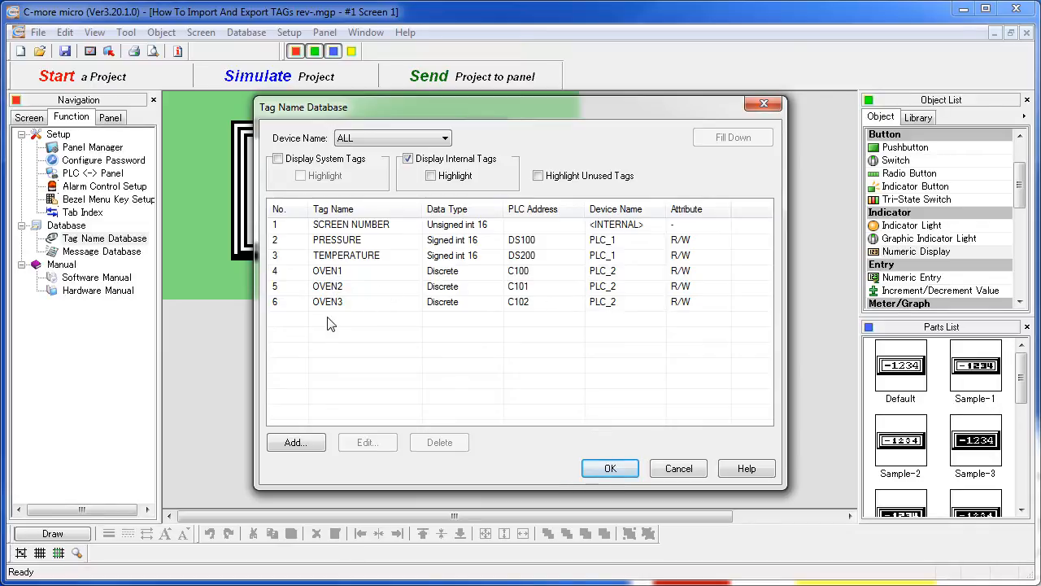
mouse_move(330, 310)
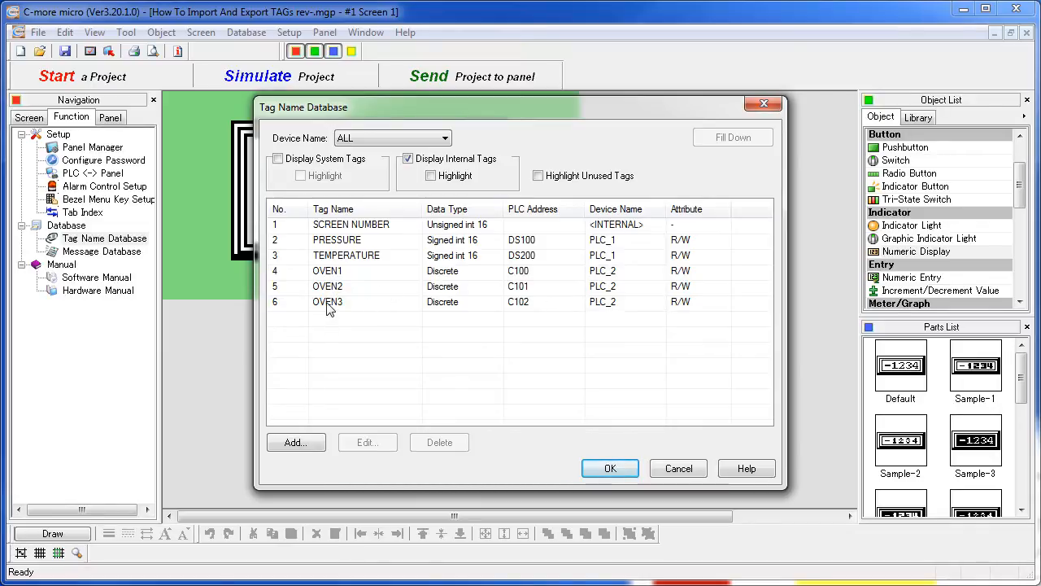
mouse_move(415, 305)
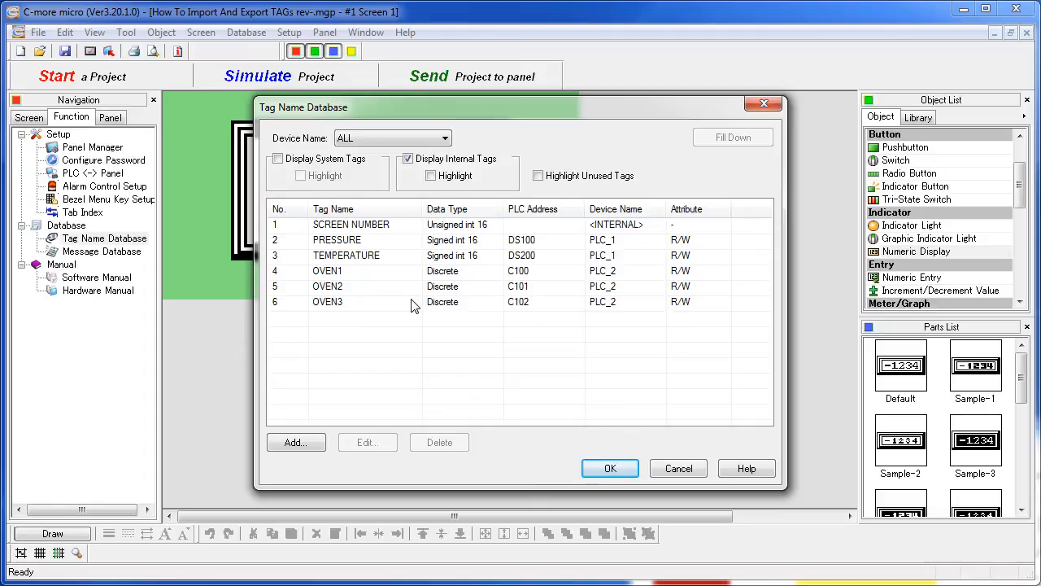
Step: Close the tag list and start File > Export > Tag Name Database (TagDB, XLS)
click(610, 468)
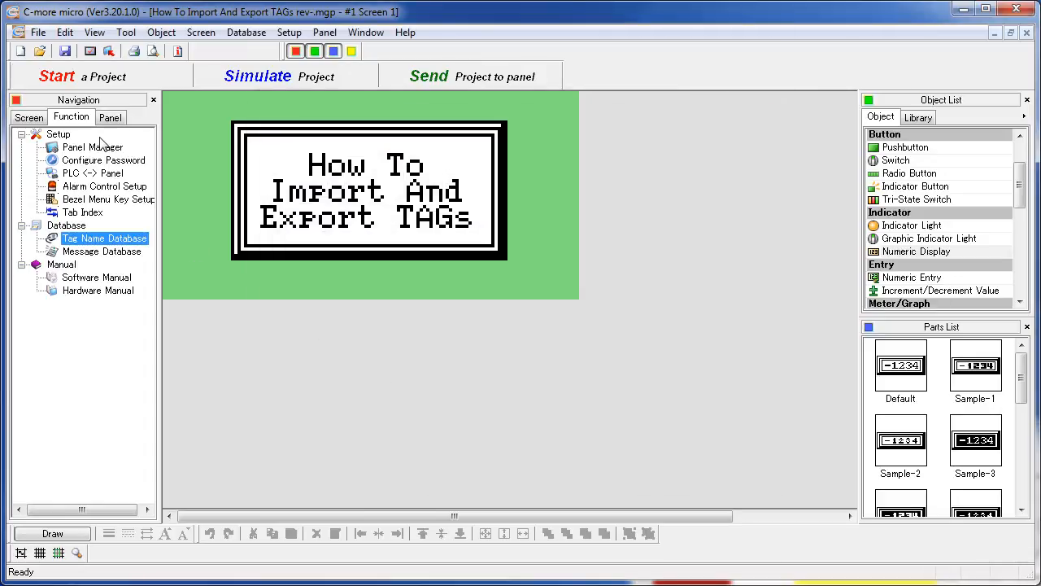
click(39, 32)
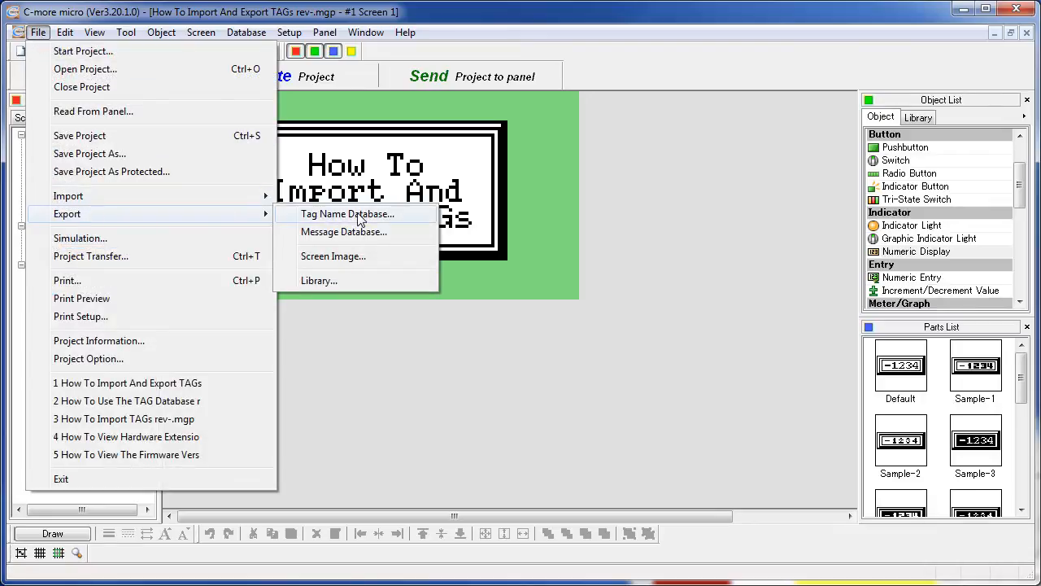
click(345, 213)
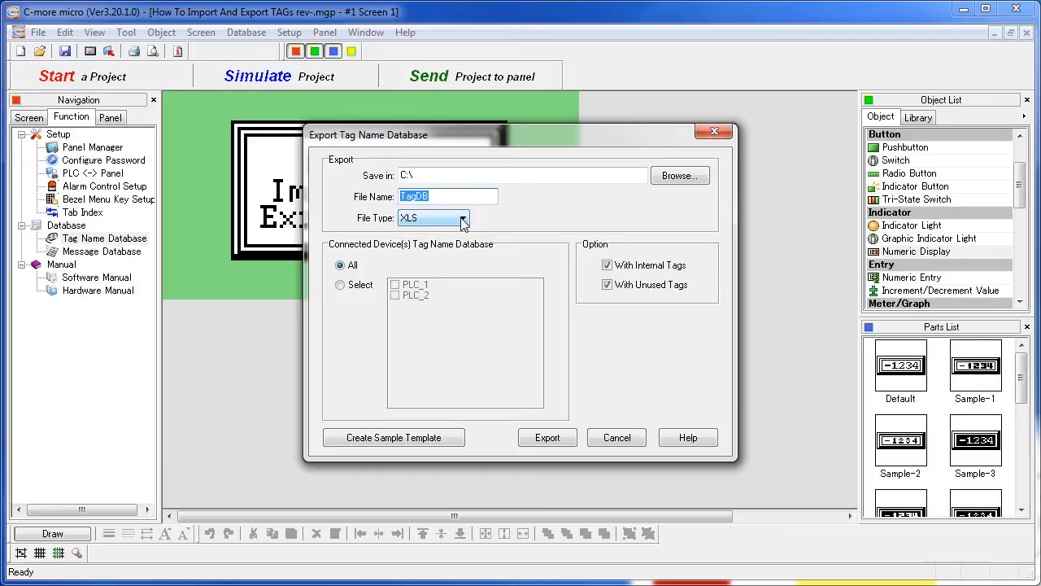
Step: Export all devices' tags as TagDB in CSV format, excluding internal tags
click(461, 217)
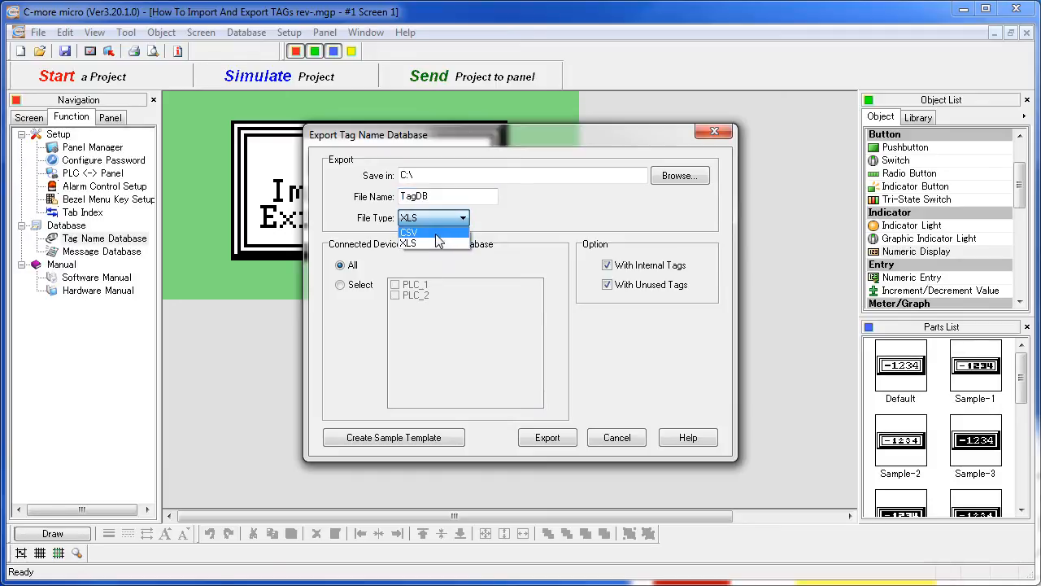
click(410, 232)
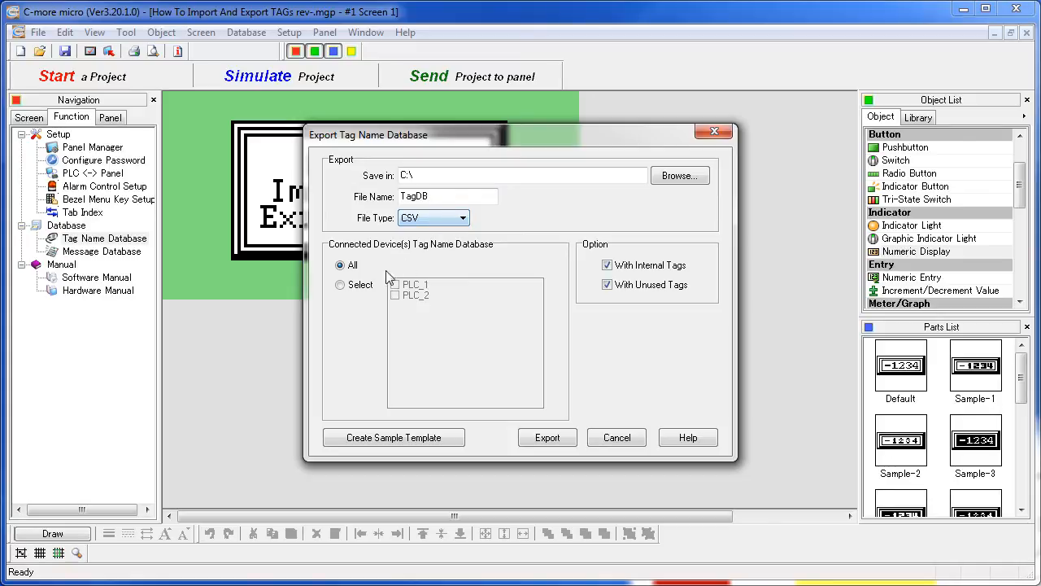
click(339, 284)
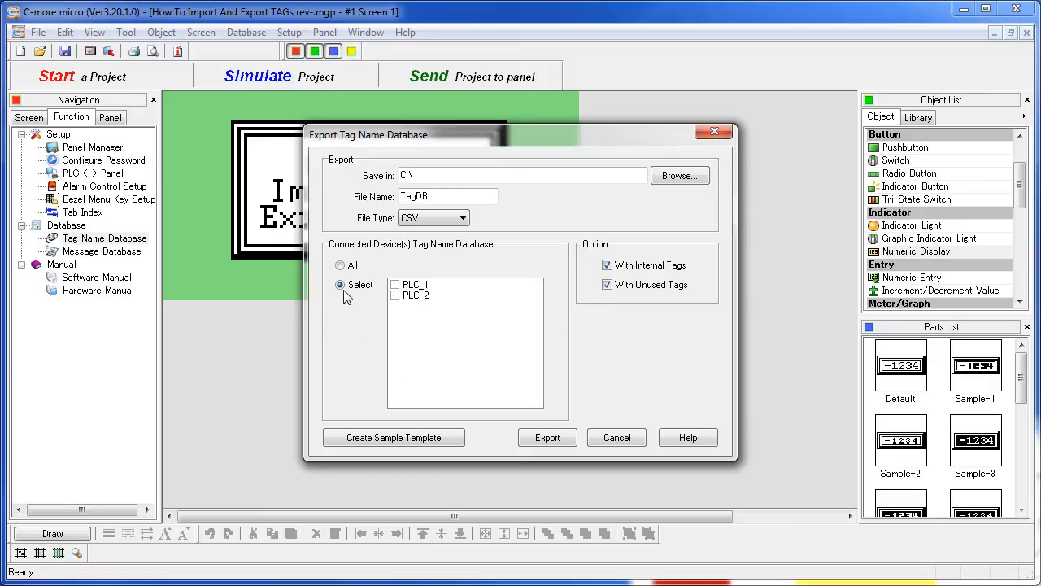
click(340, 265)
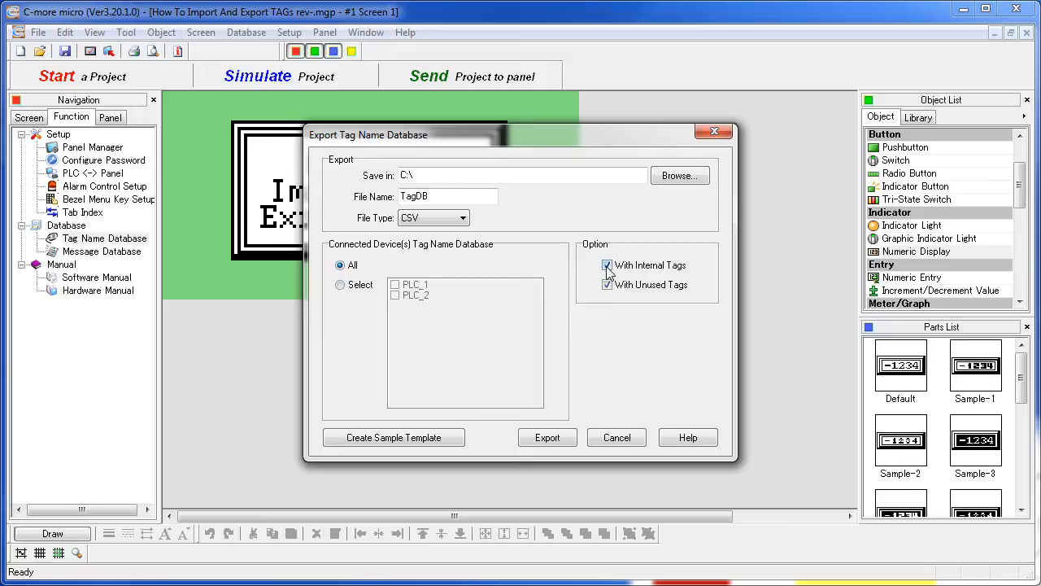
click(607, 265)
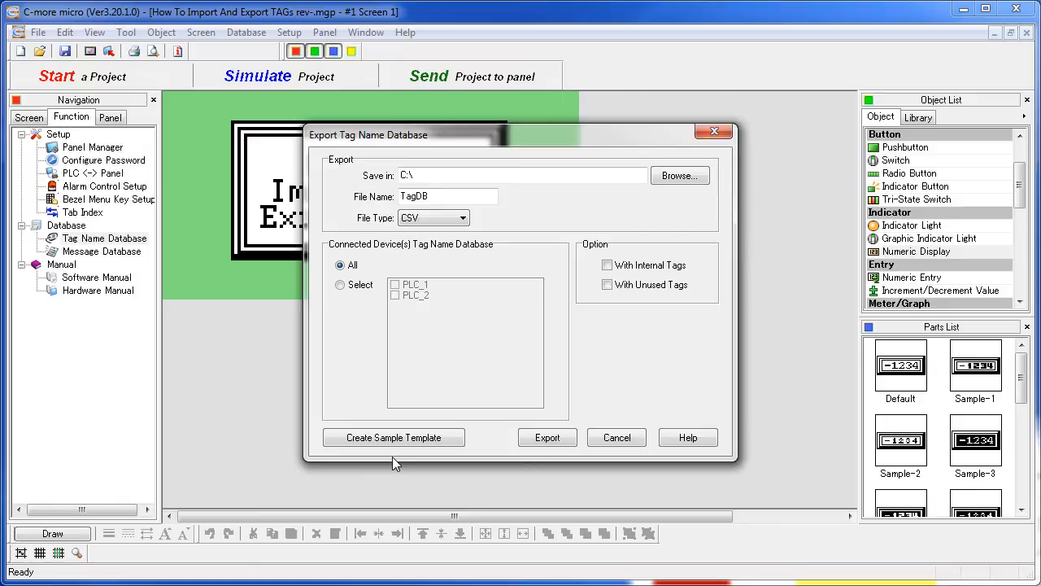
mouse_move(427, 320)
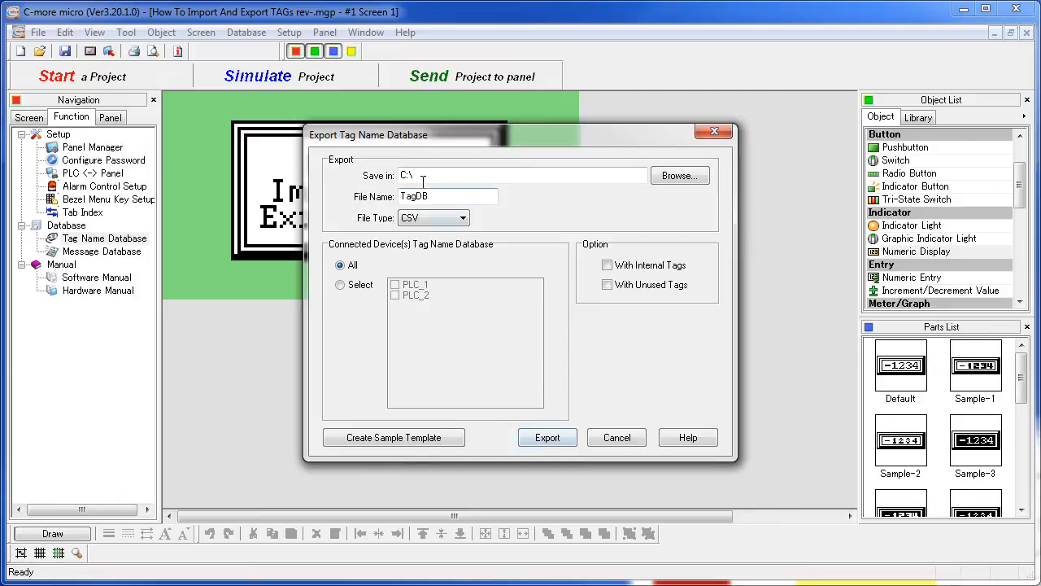
click(548, 437)
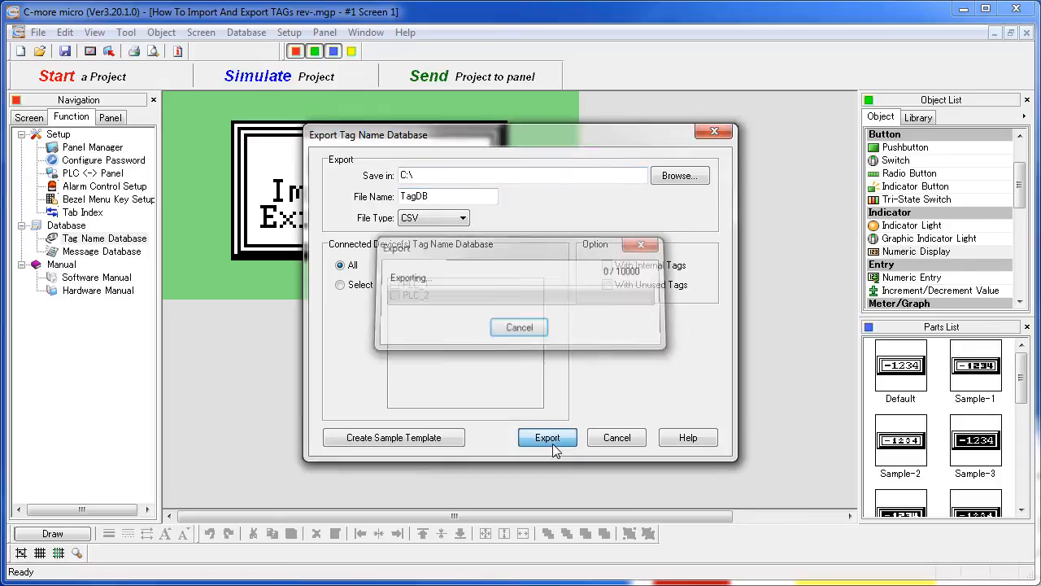
click(547, 438)
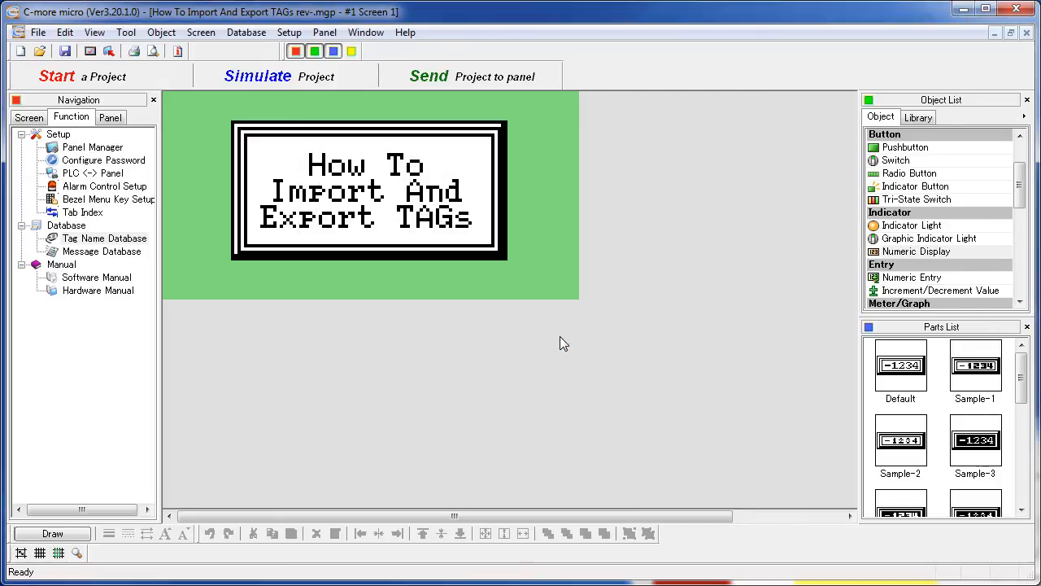
mouse_move(873, 290)
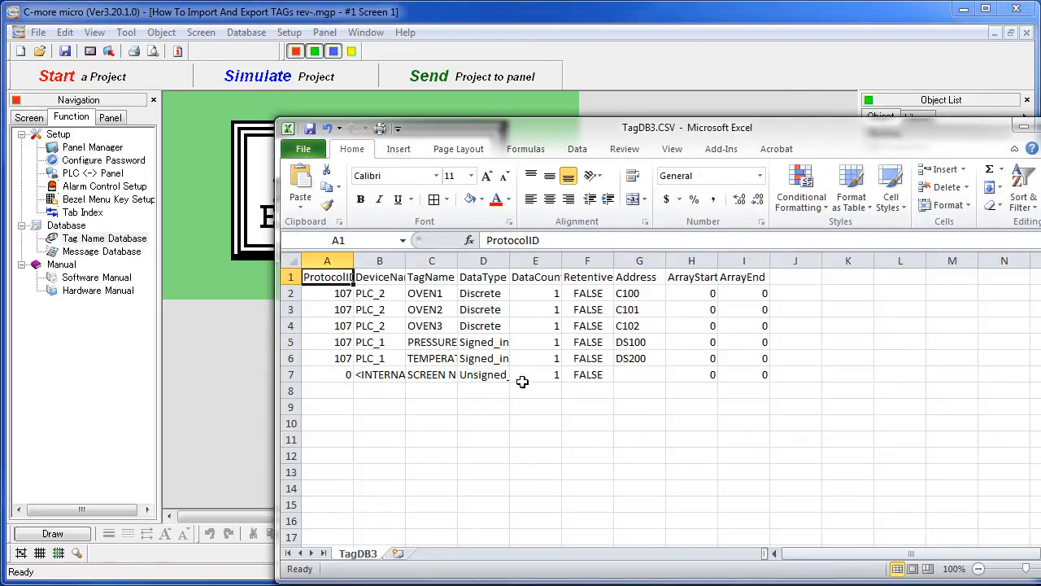
mouse_move(363, 388)
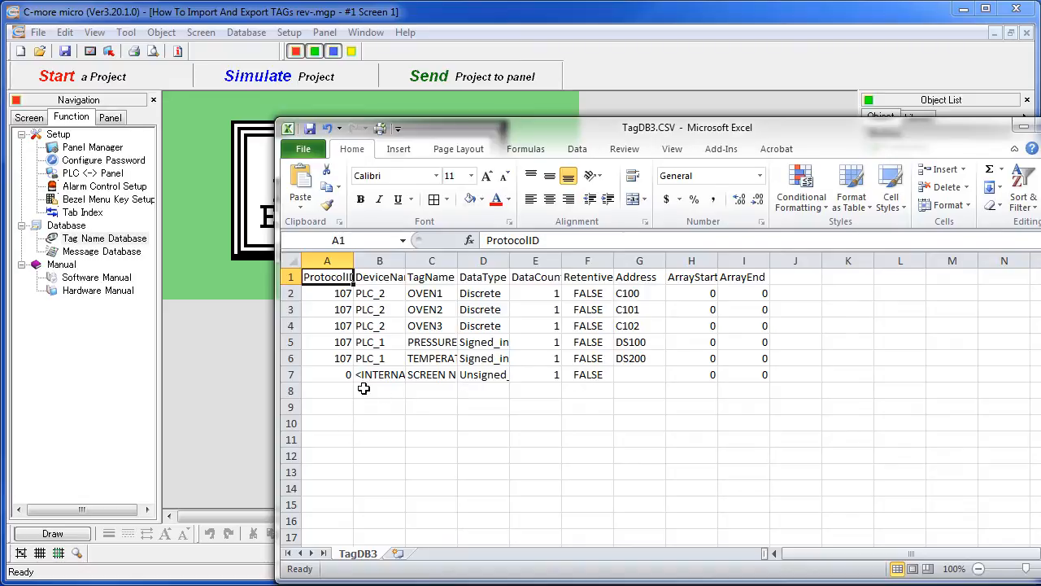
mouse_move(302, 358)
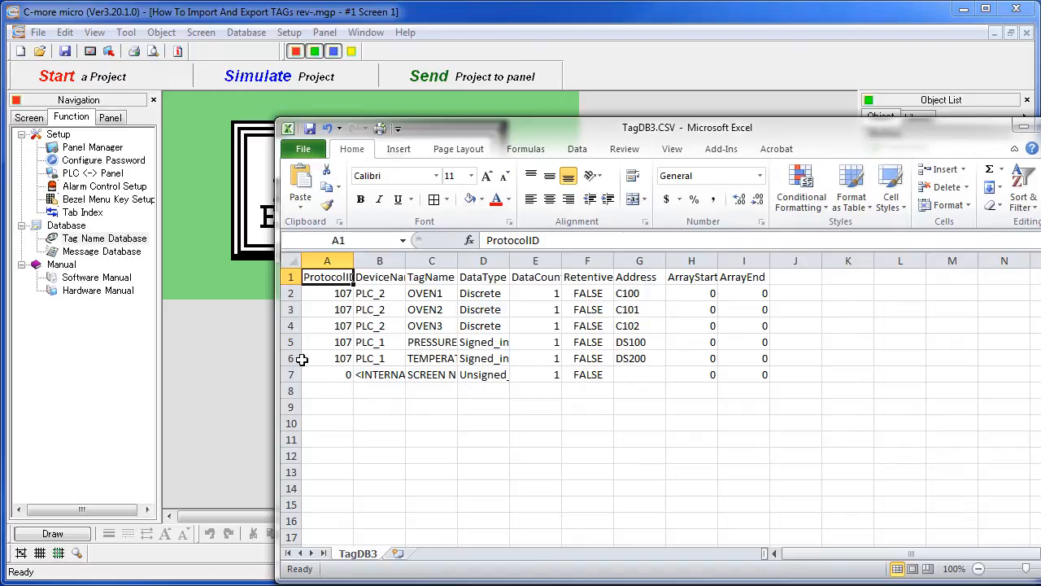
Step: Add TEMPERATURE1–3 rows at DS201–DS203 and save TagDB3.CSV in CSV format
click(290, 358)
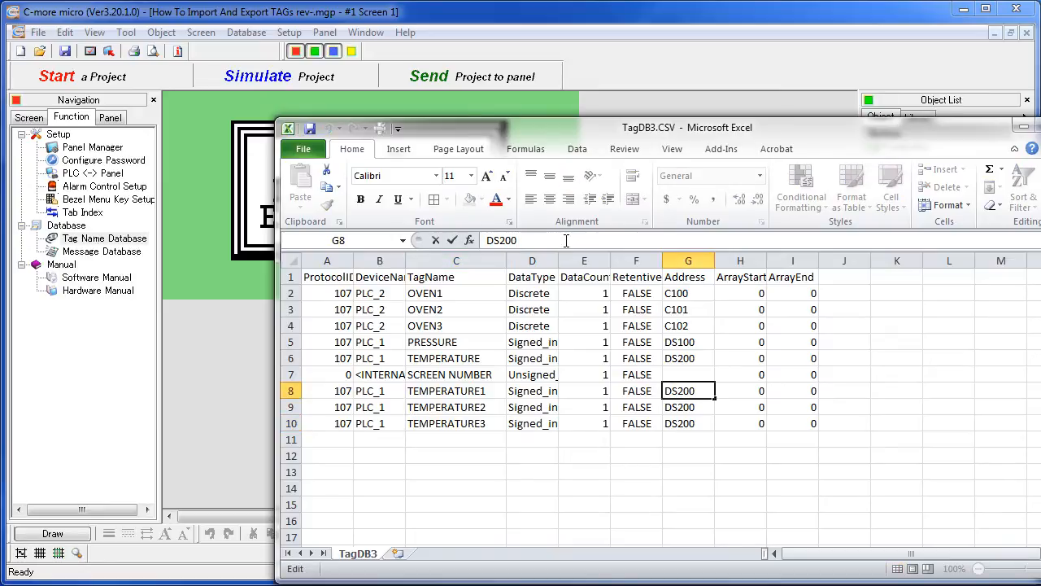
text(DS201)
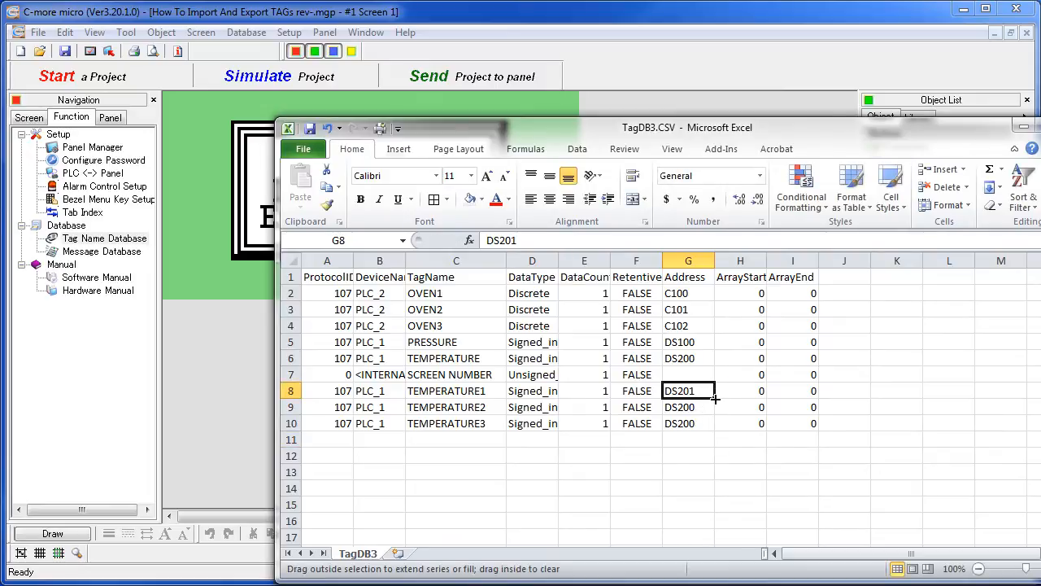
drag(688, 390, 688, 456)
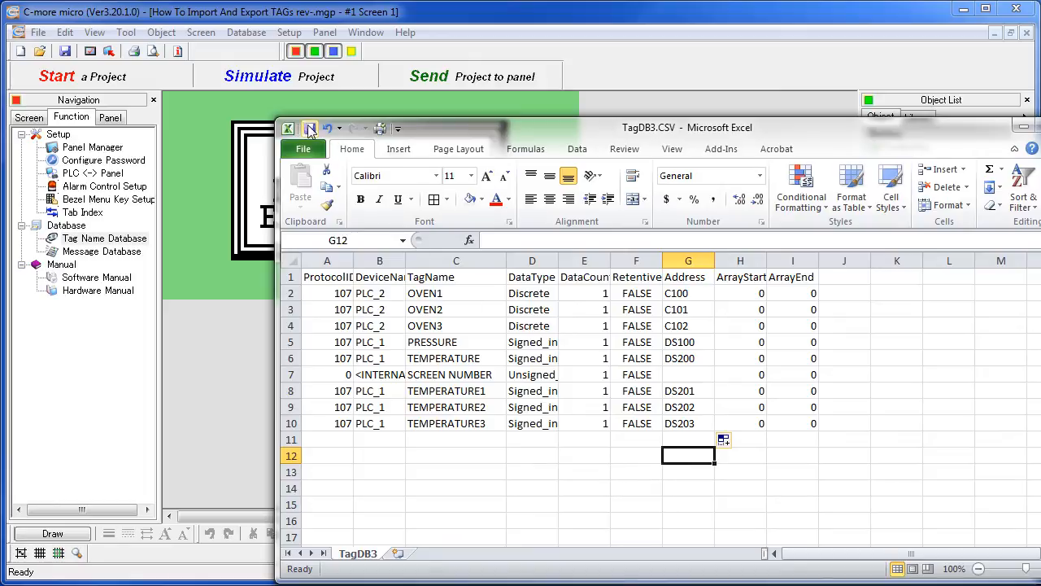
click(309, 128)
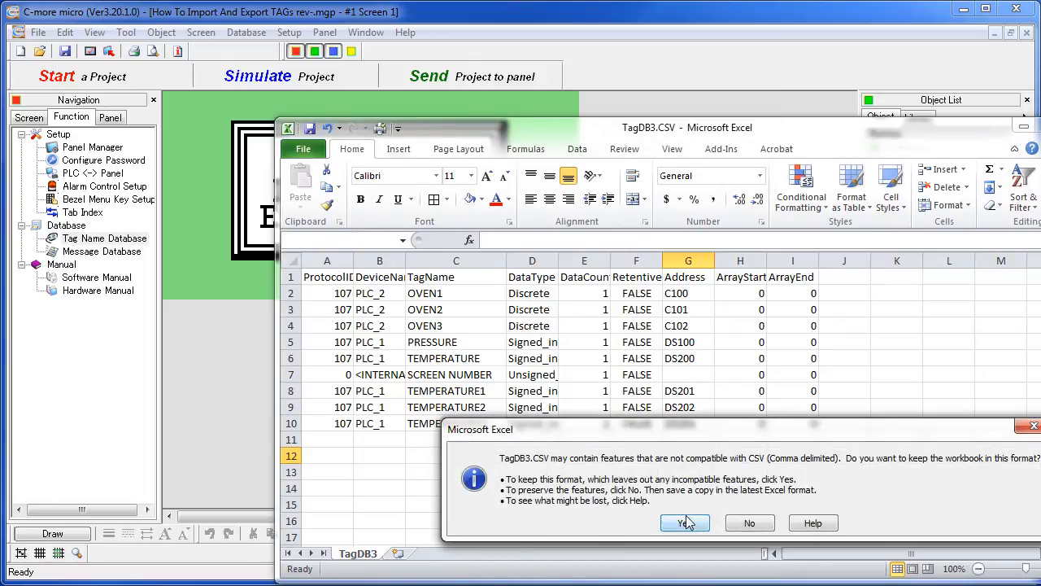
click(684, 522)
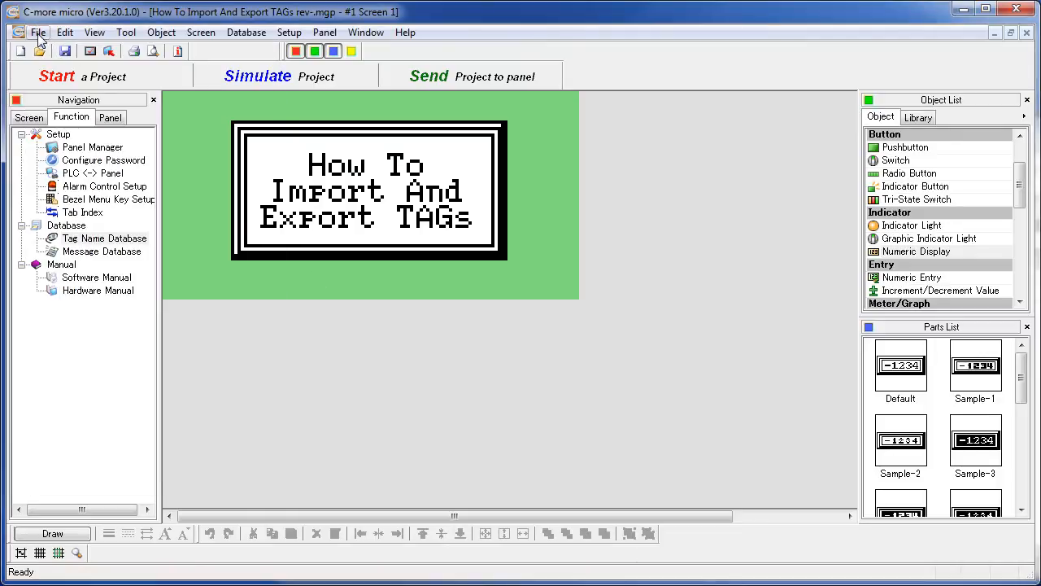
Step: Import TagDB3.CSV, dismiss the existing-tags log, and reopen the tag database to verify
click(33, 34)
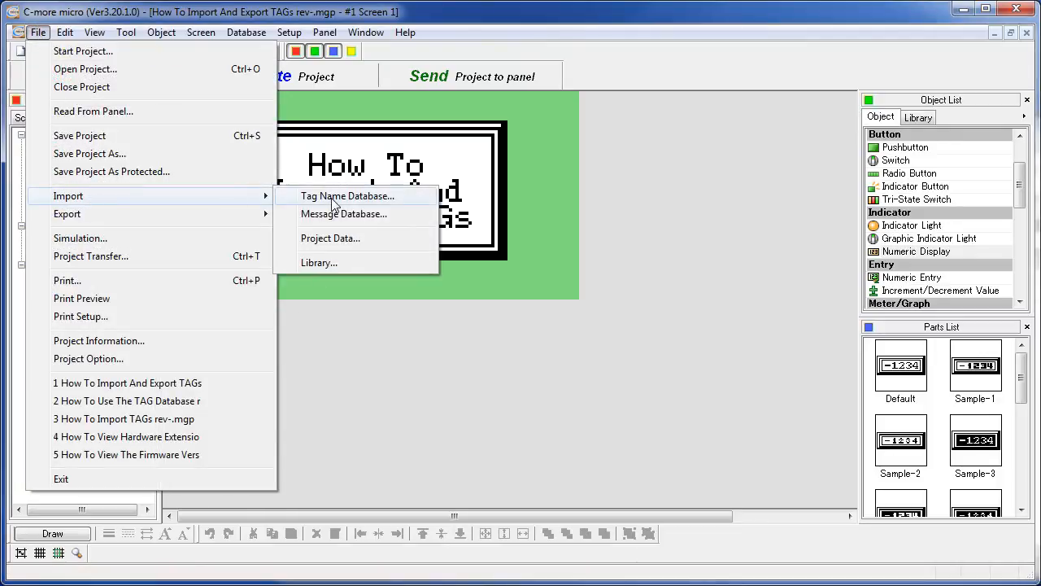
click(345, 195)
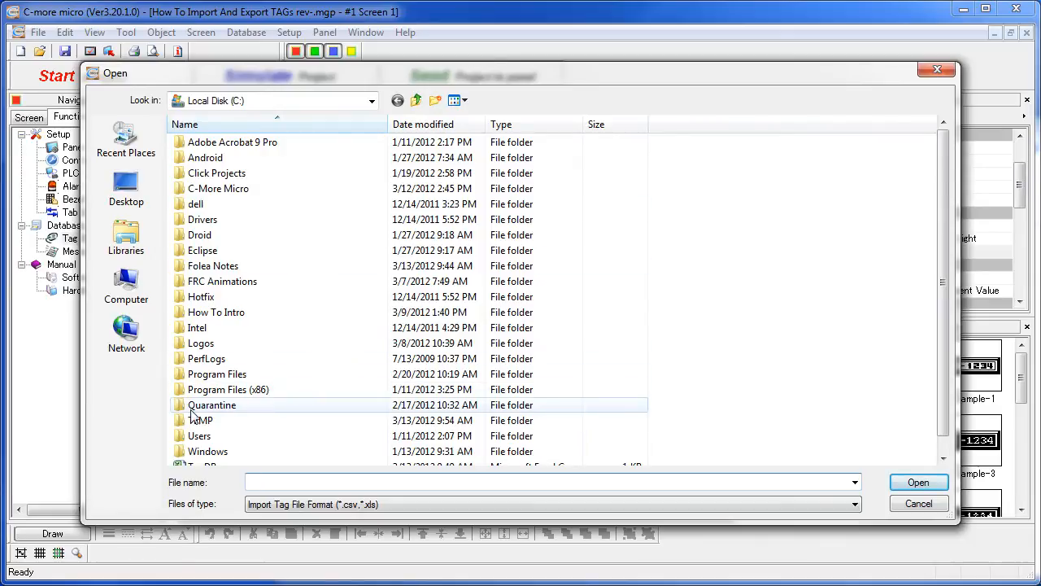
double_click(199, 420)
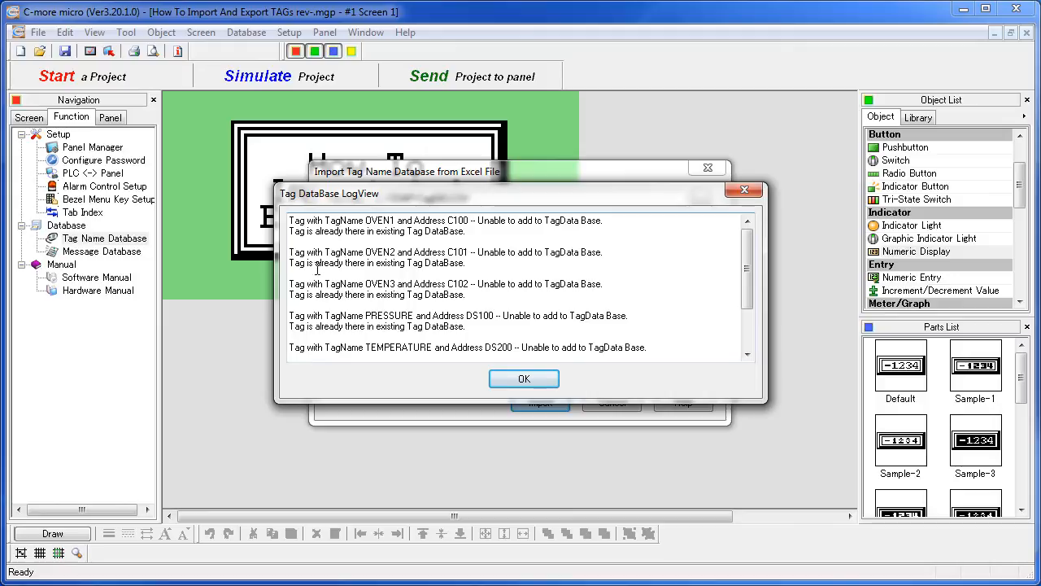
mouse_move(399, 220)
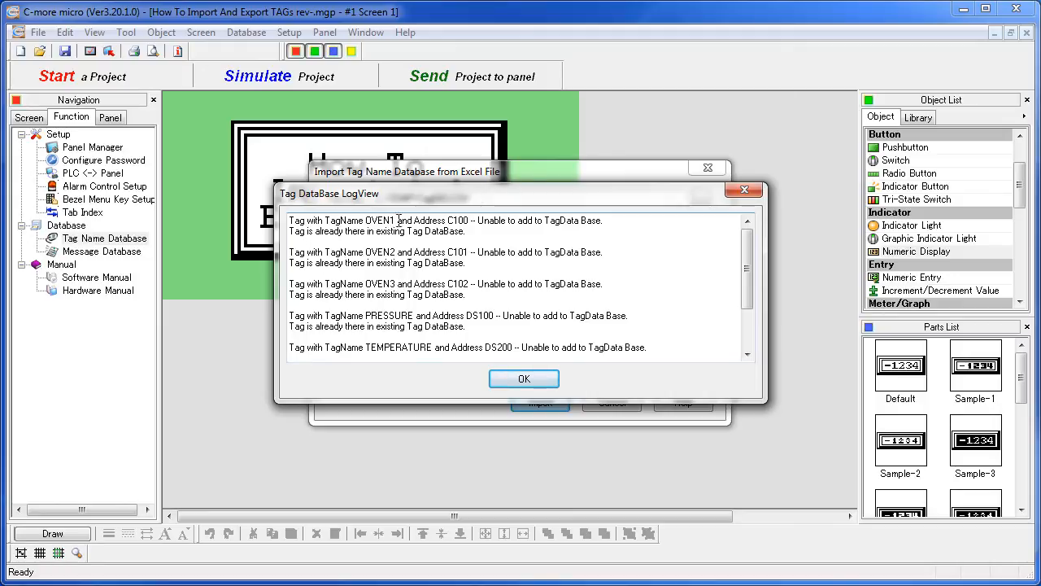
mouse_move(562, 221)
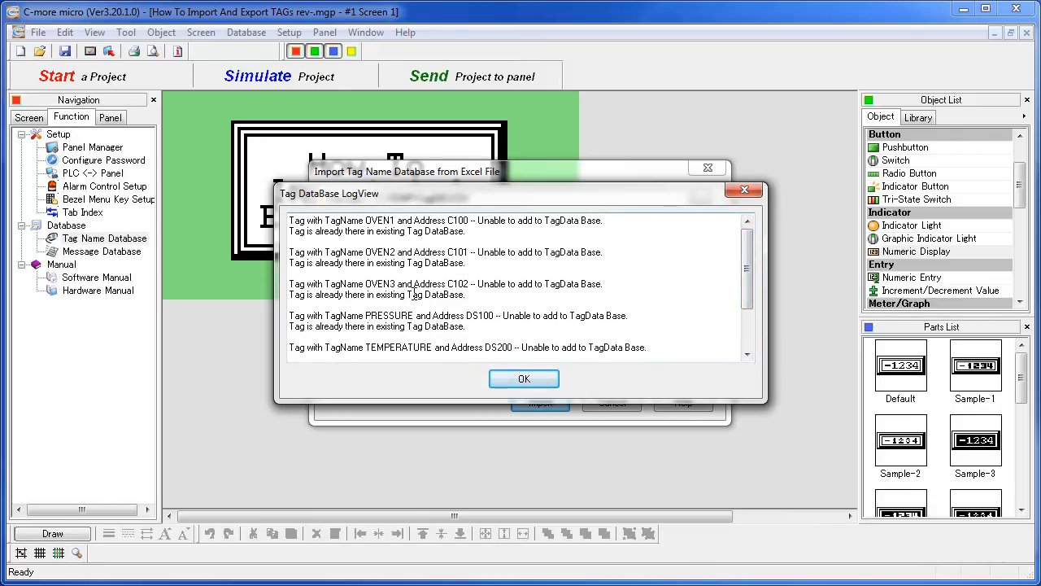
click(524, 378)
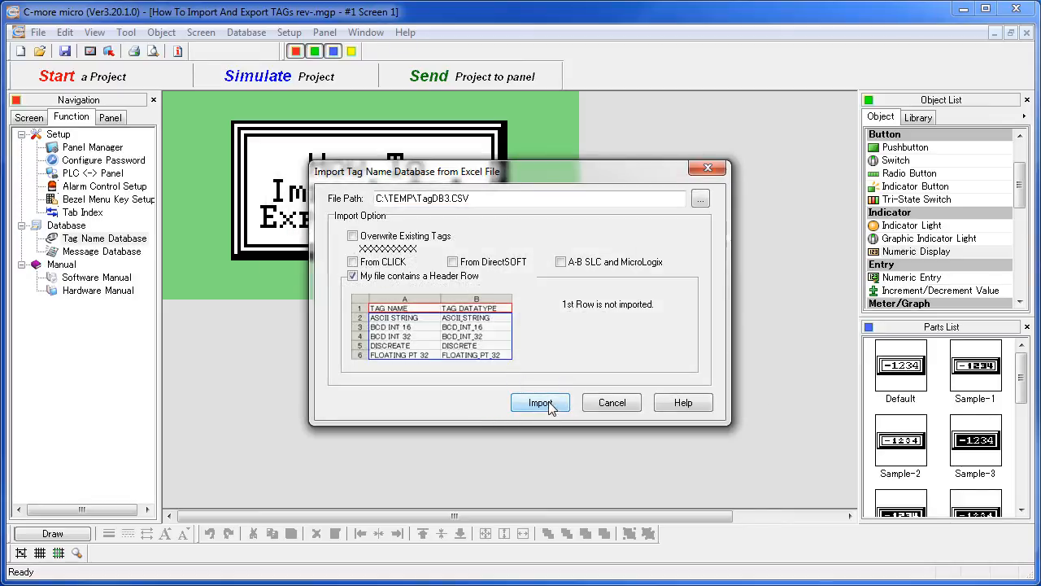
click(540, 402)
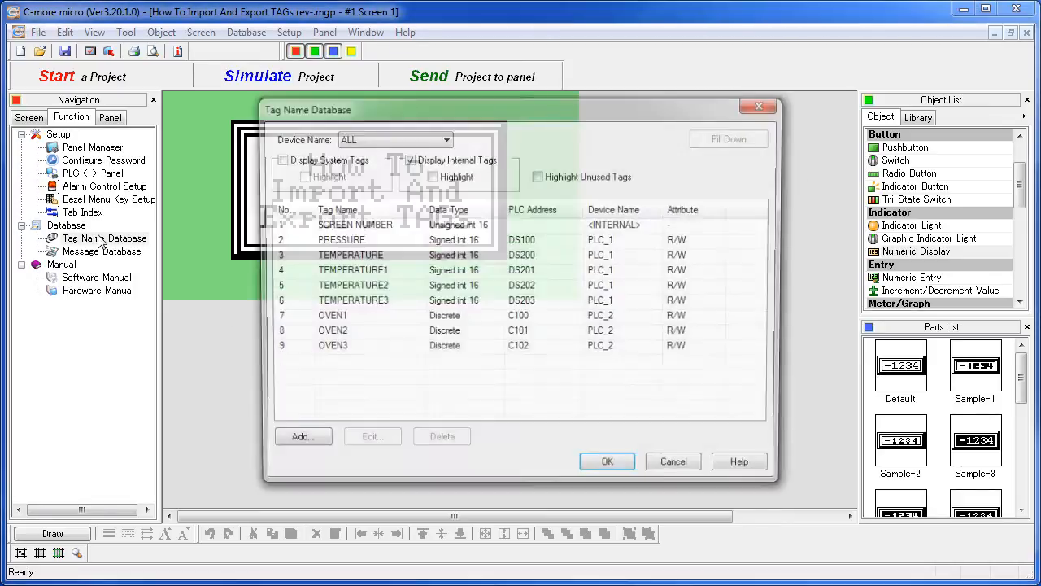